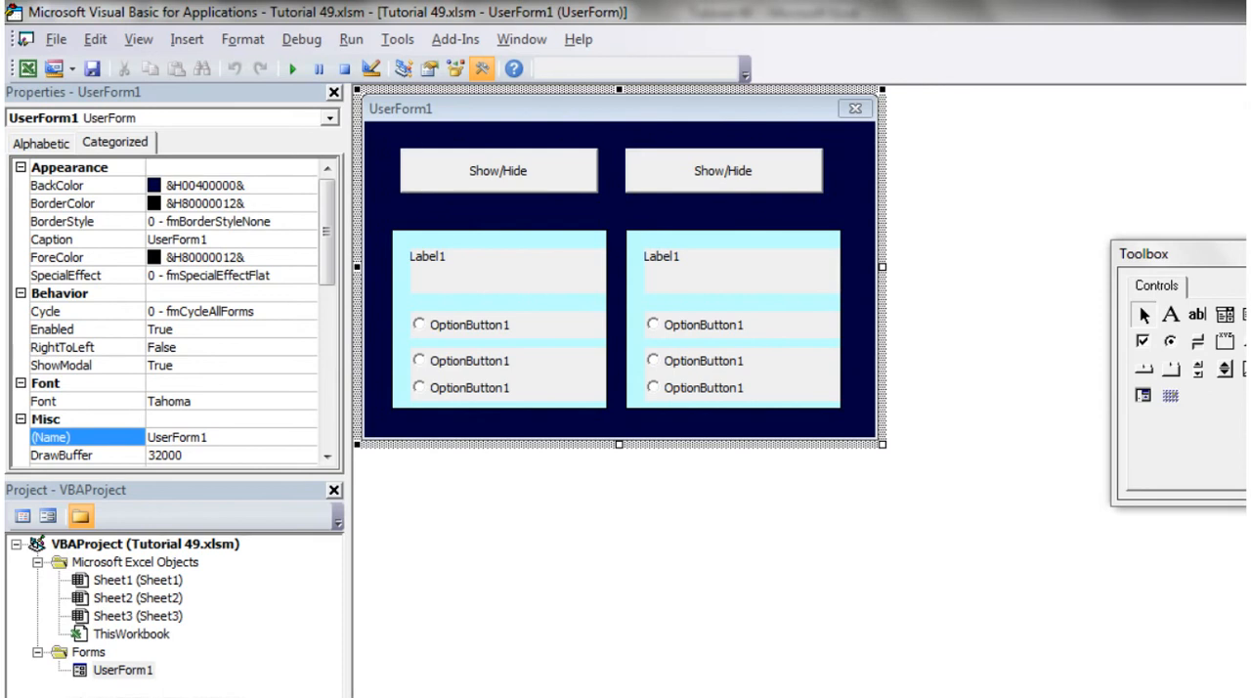
mouse_move(215, 558)
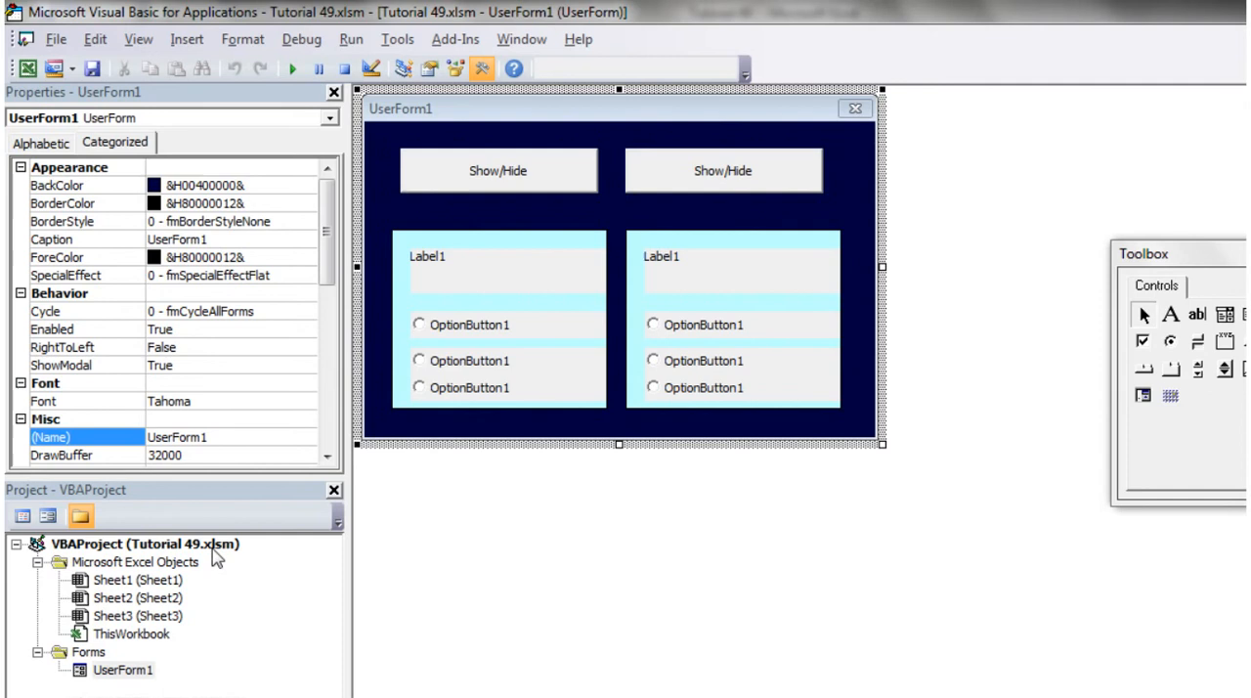
mouse_move(176, 633)
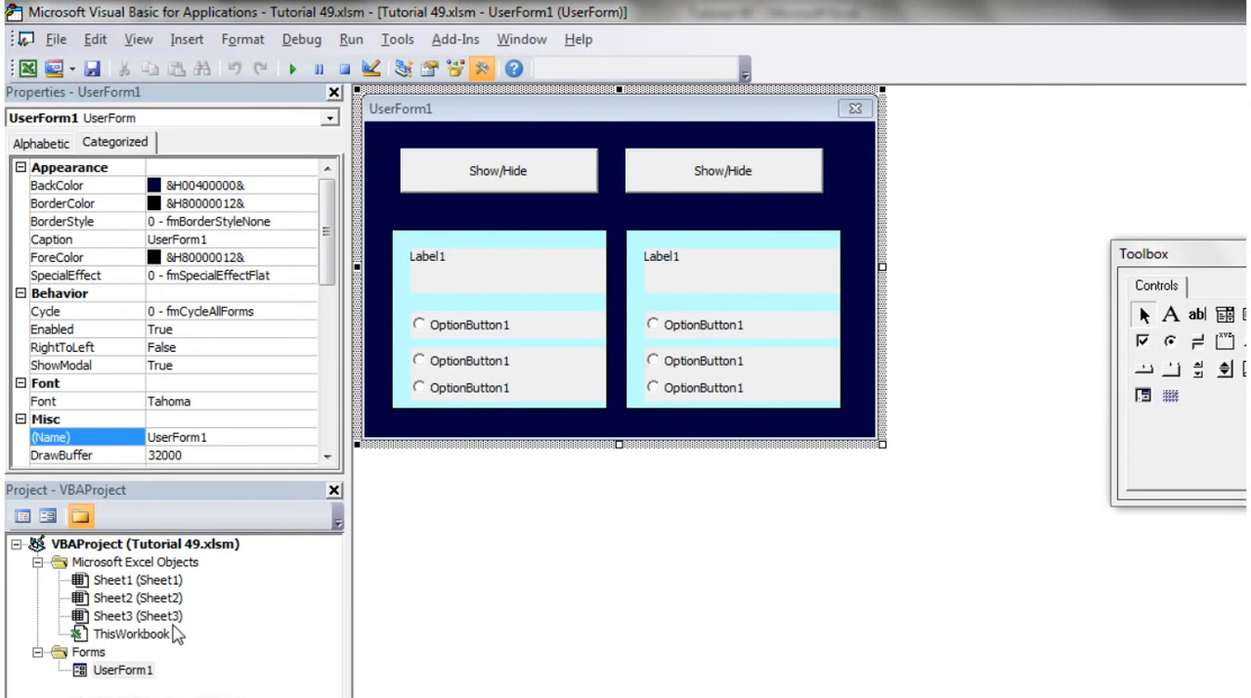
mouse_move(164, 571)
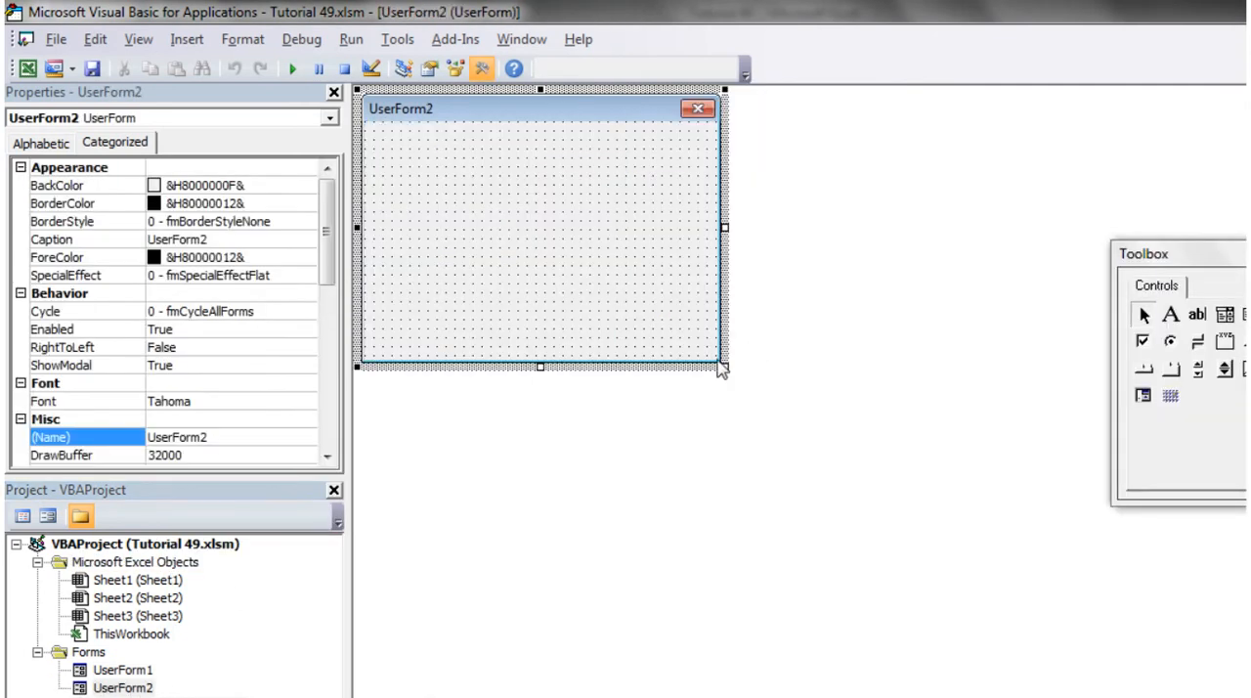
- Enlarge UserForm2, make its background dark red, add a two-page MultiPage and test-run it
drag(723, 367, 767, 401)
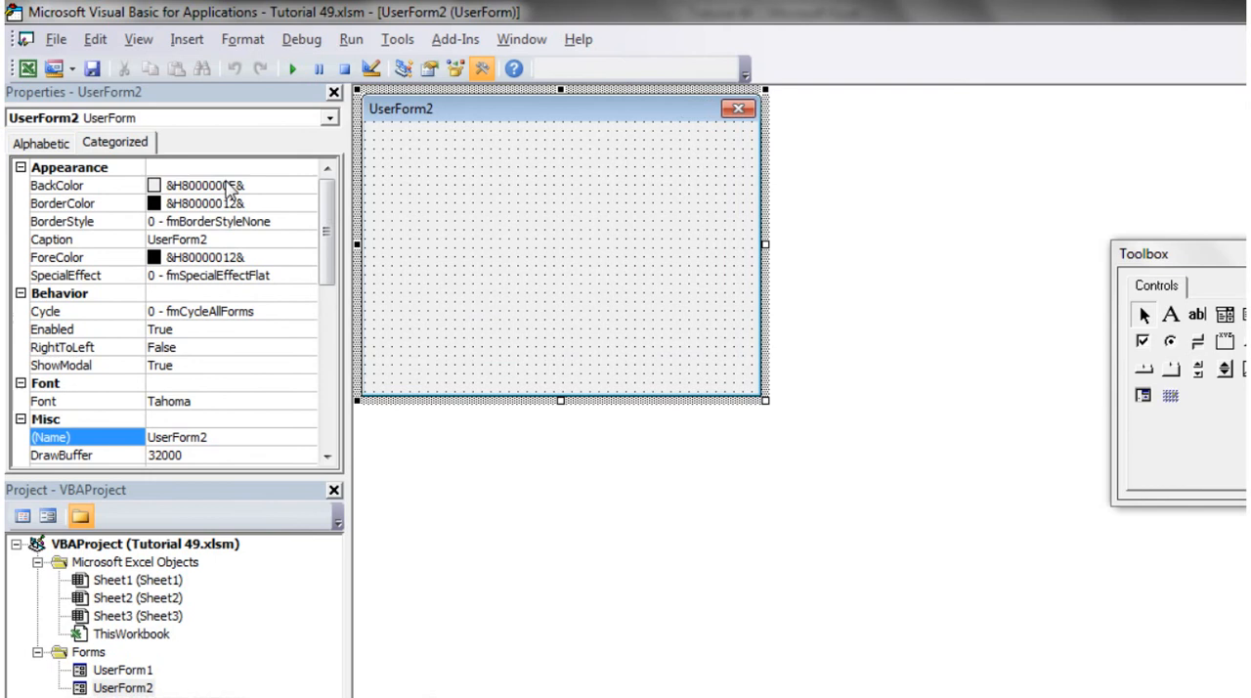
click(307, 185)
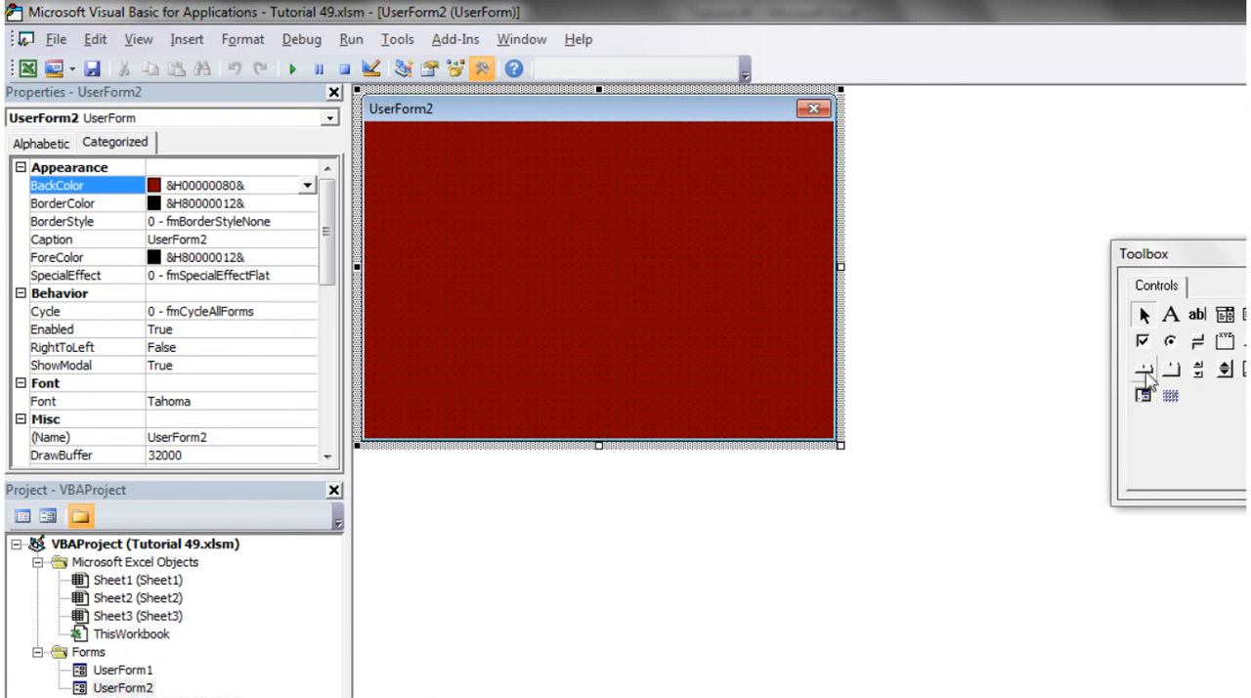
mouse_move(1173, 371)
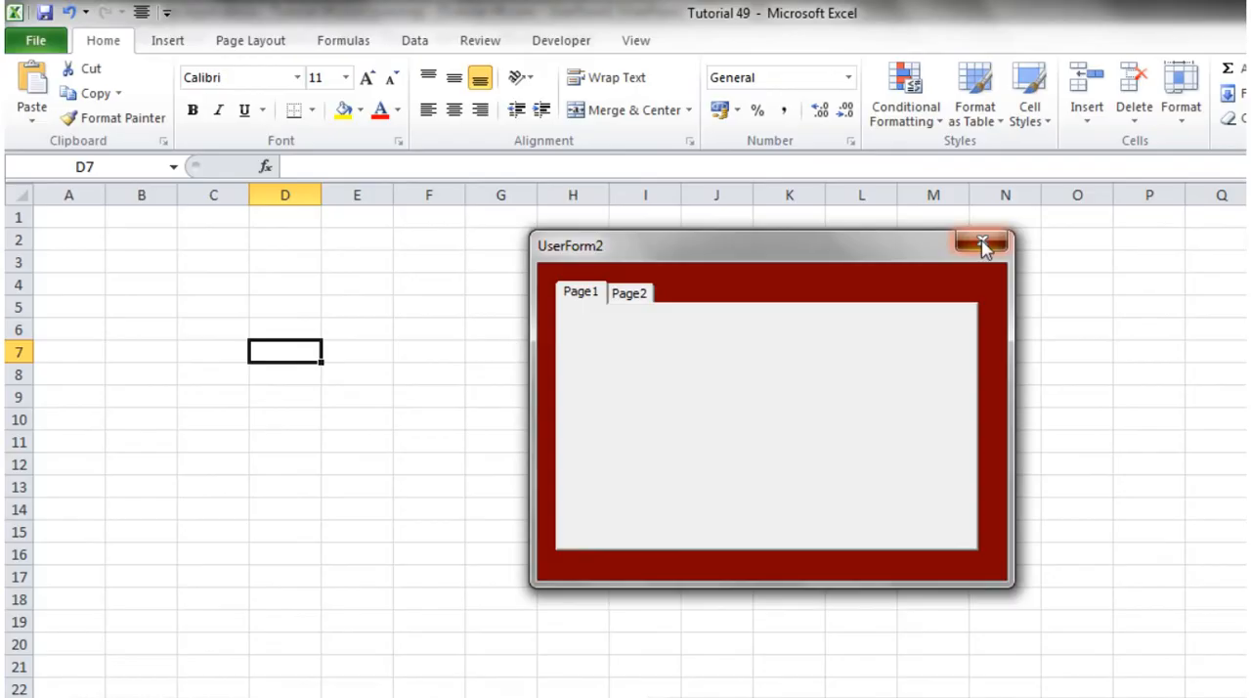
click(982, 242)
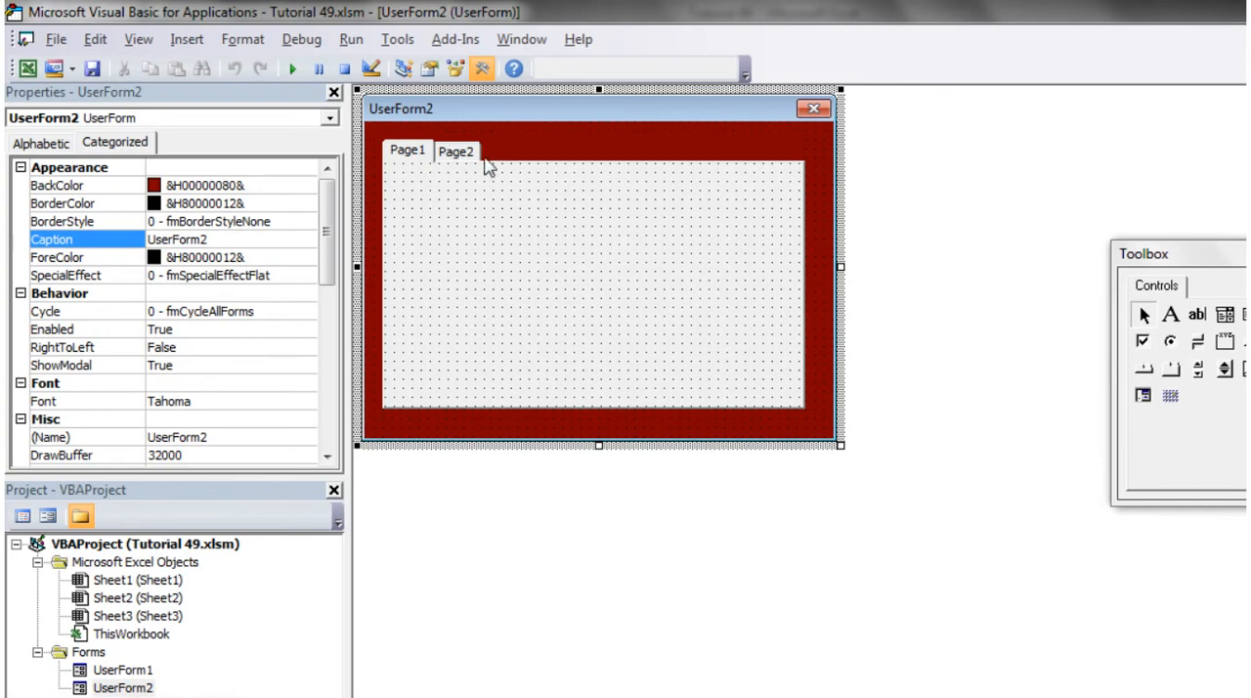
click(456, 151)
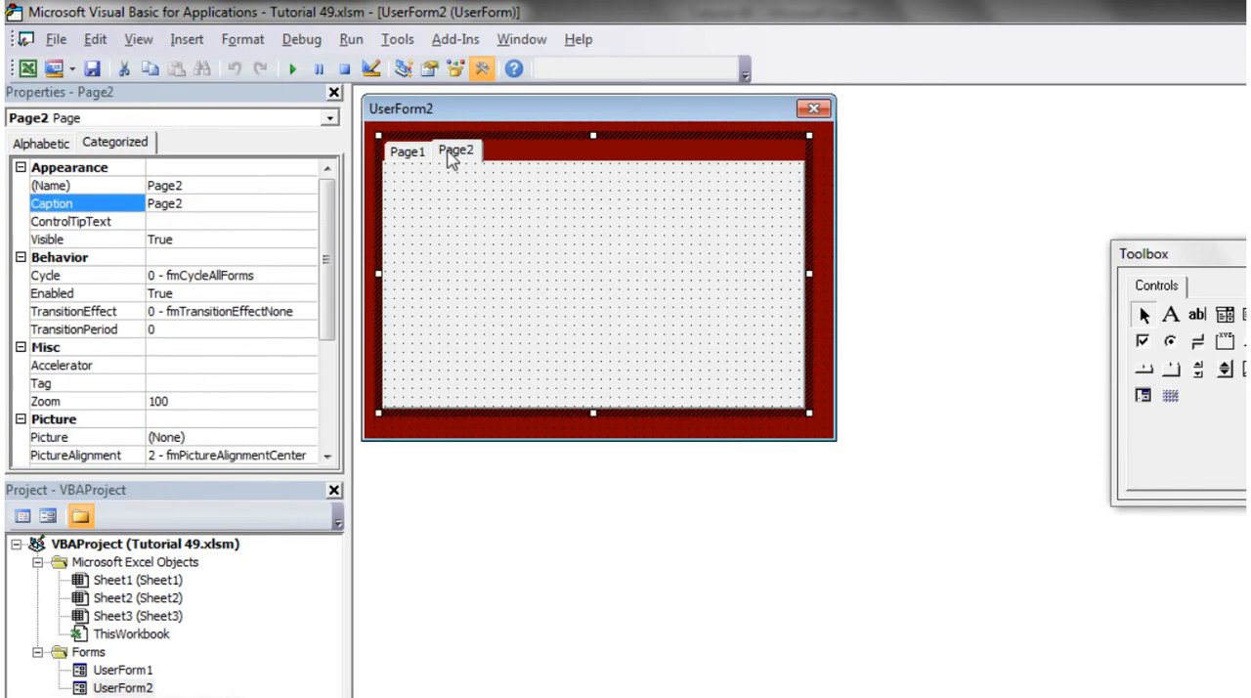
click(406, 150)
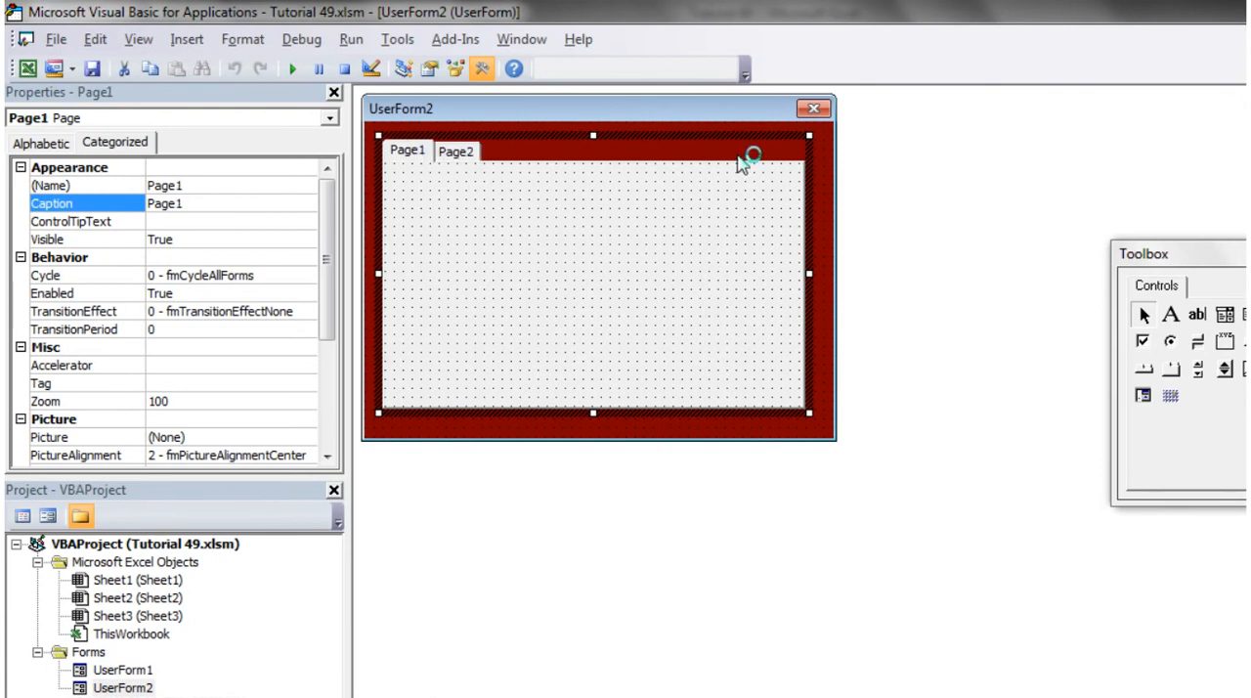
- Put a label and two option buttons on Page1, a label, checkbox and frame on Page2, then run
click(456, 151)
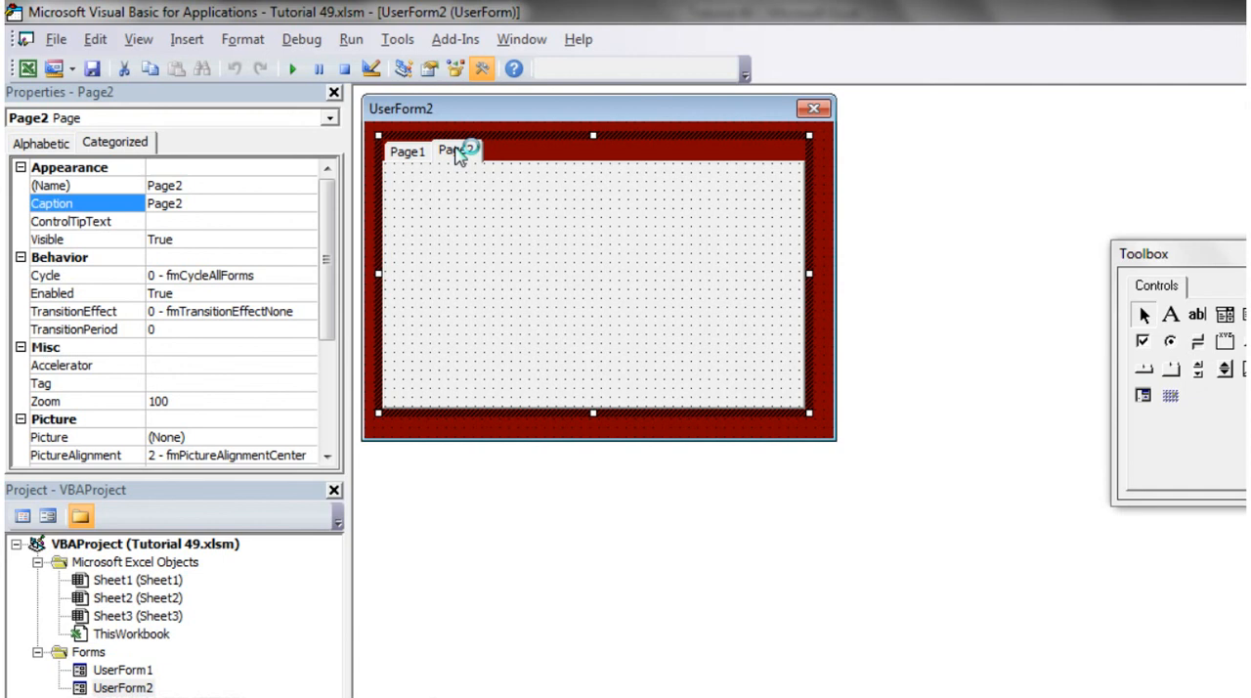
click(406, 150)
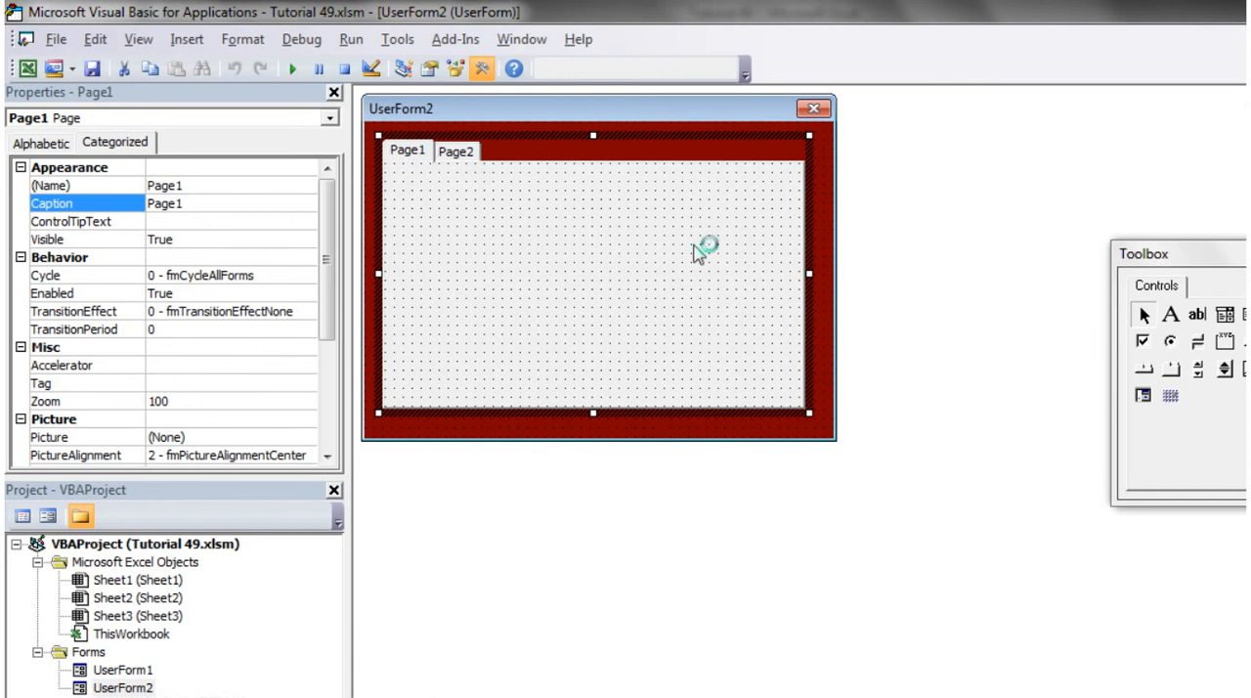
mouse_move(1171, 324)
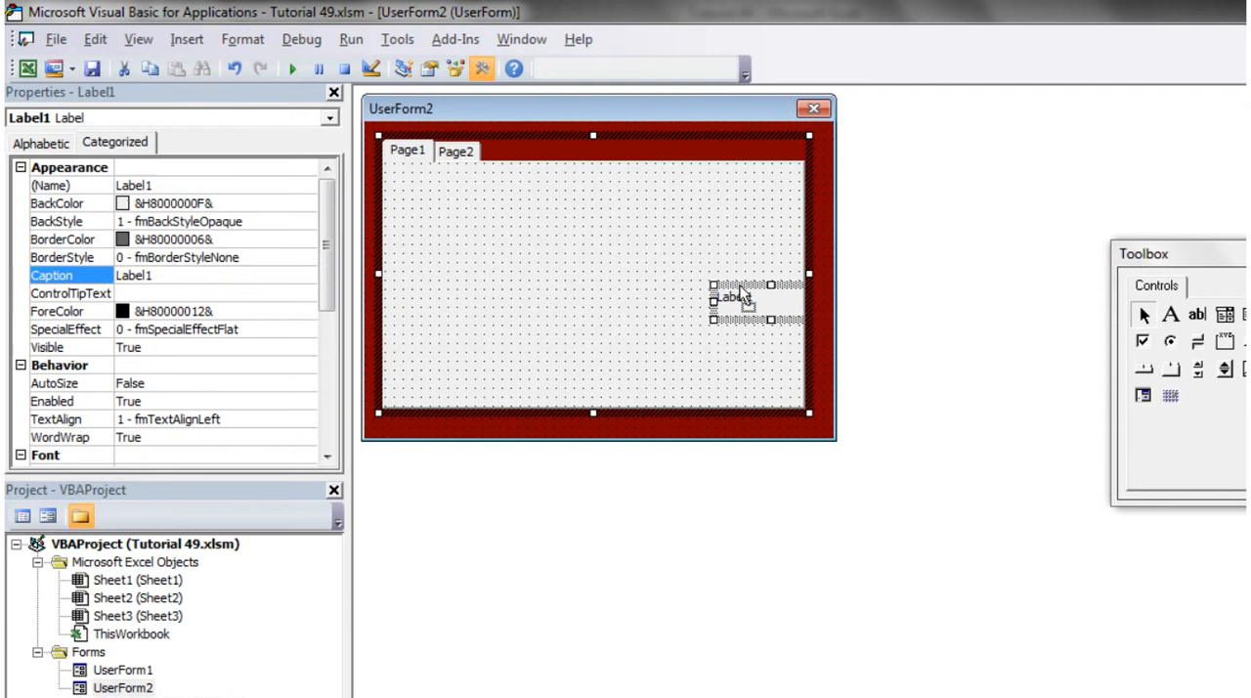
drag(737, 298, 483, 207)
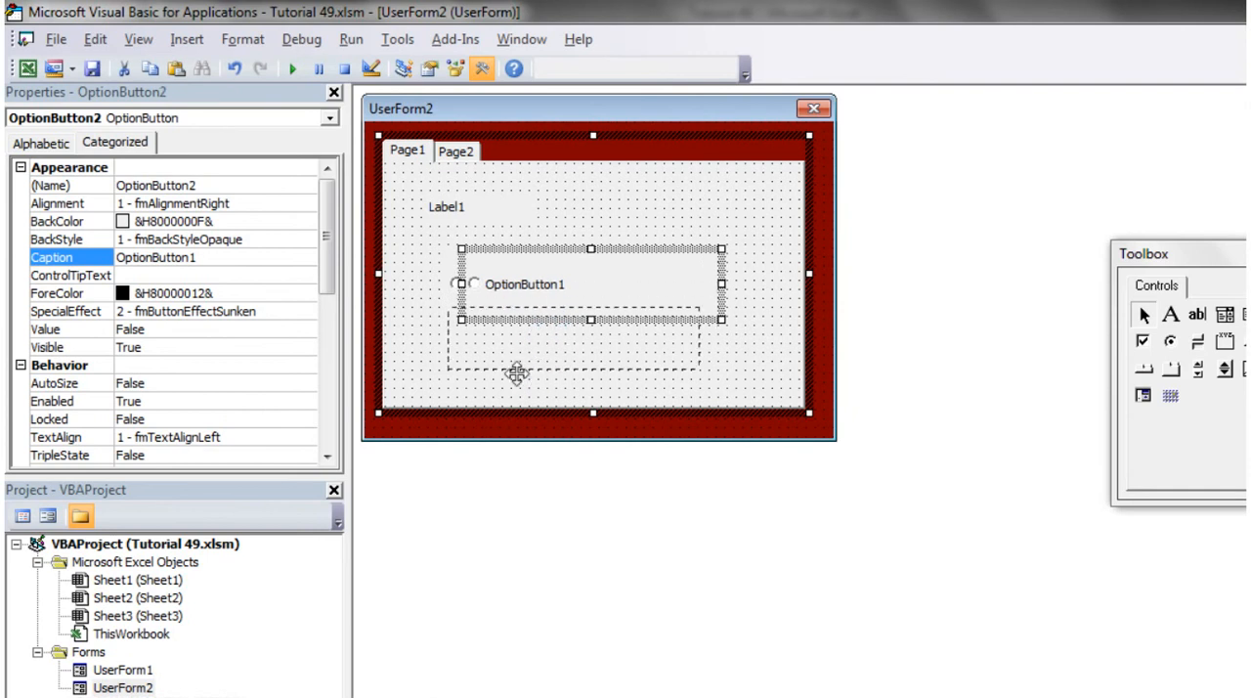
click(405, 150)
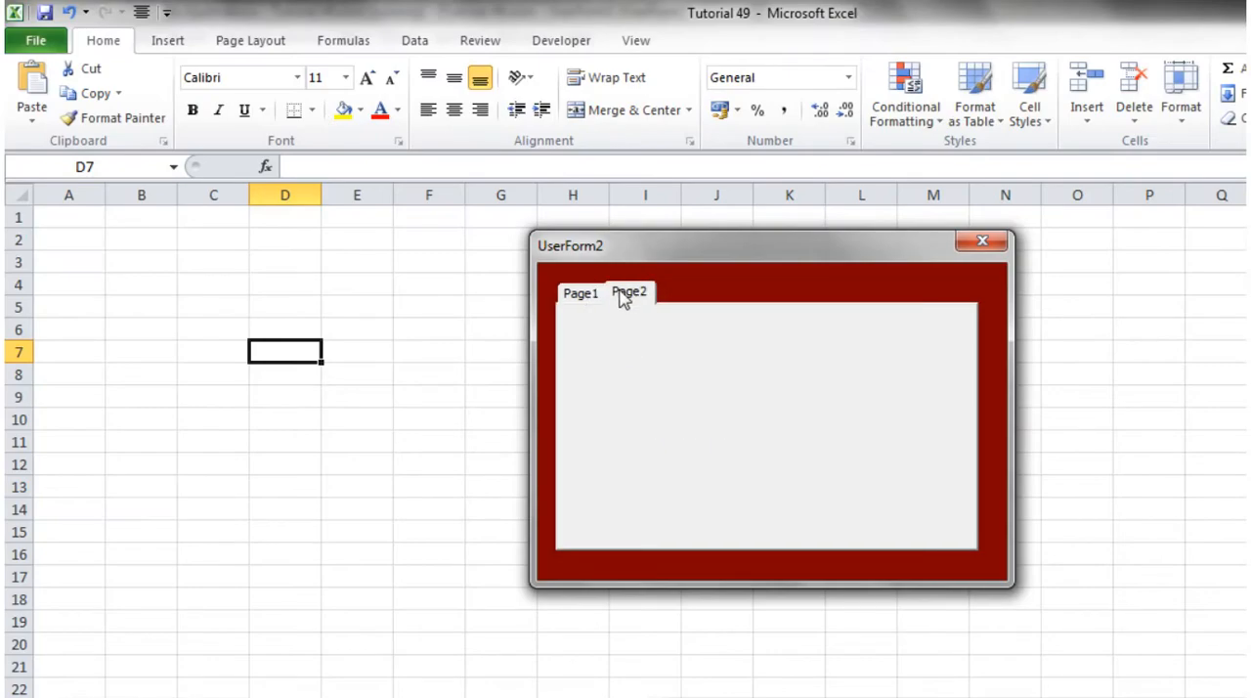
click(580, 292)
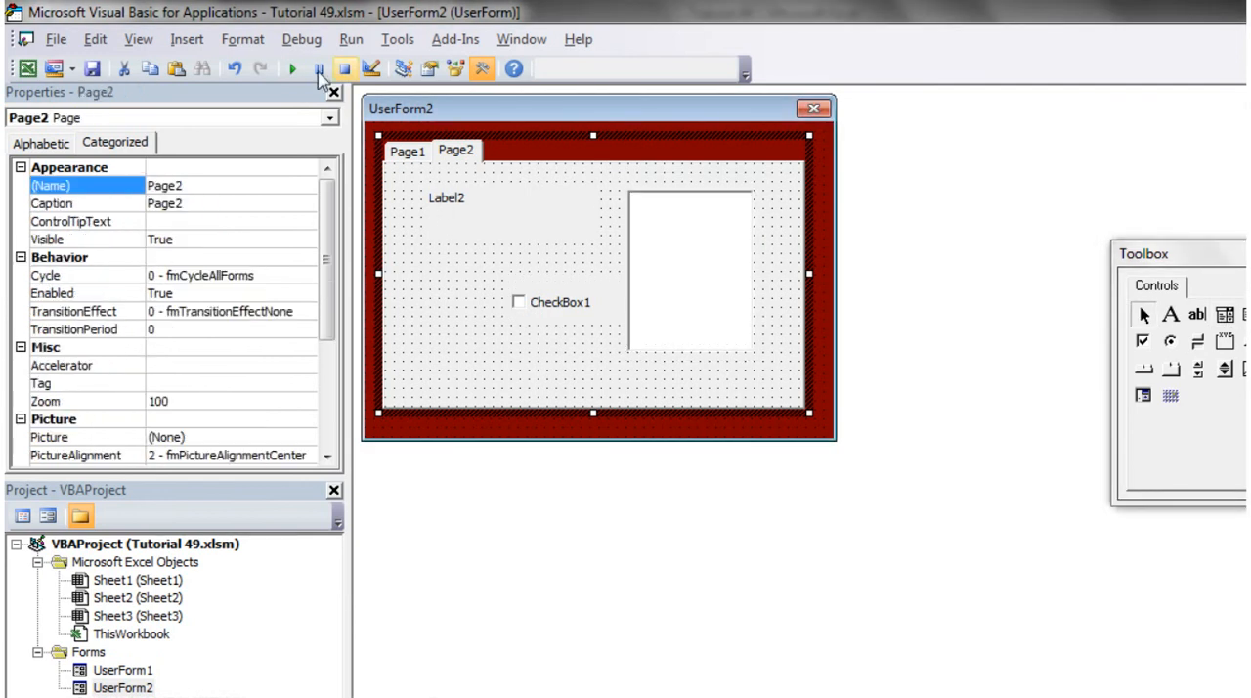
click(292, 68)
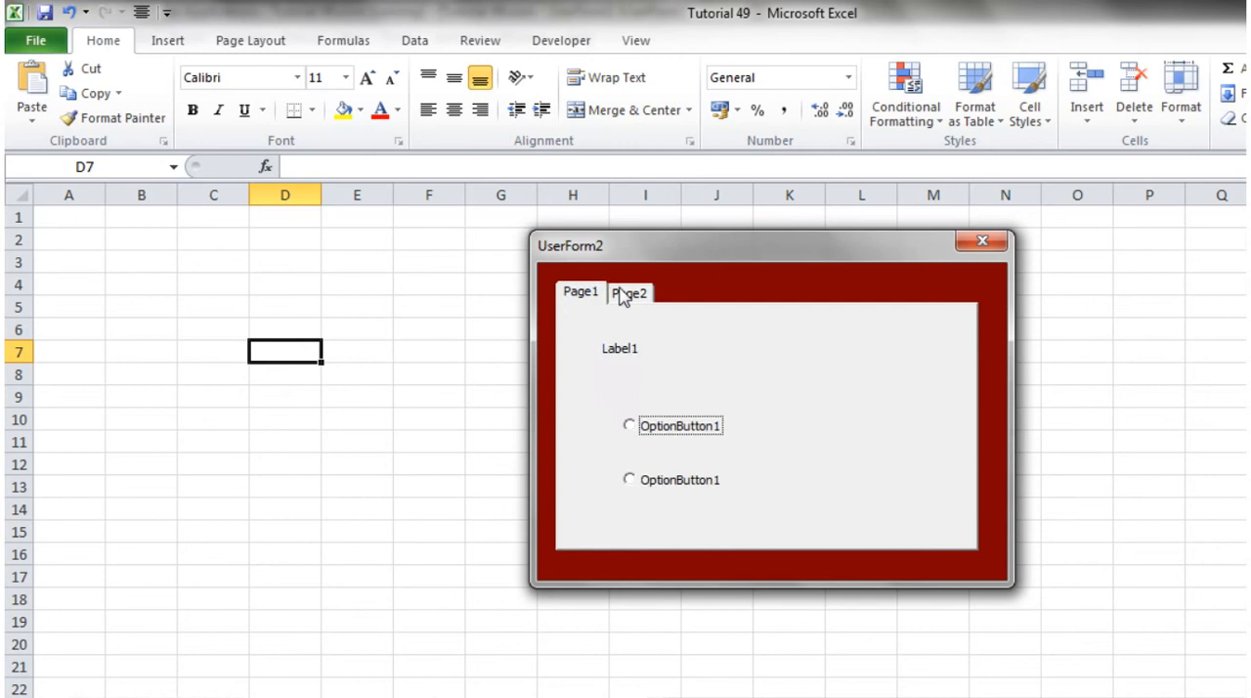
mouse_move(622, 298)
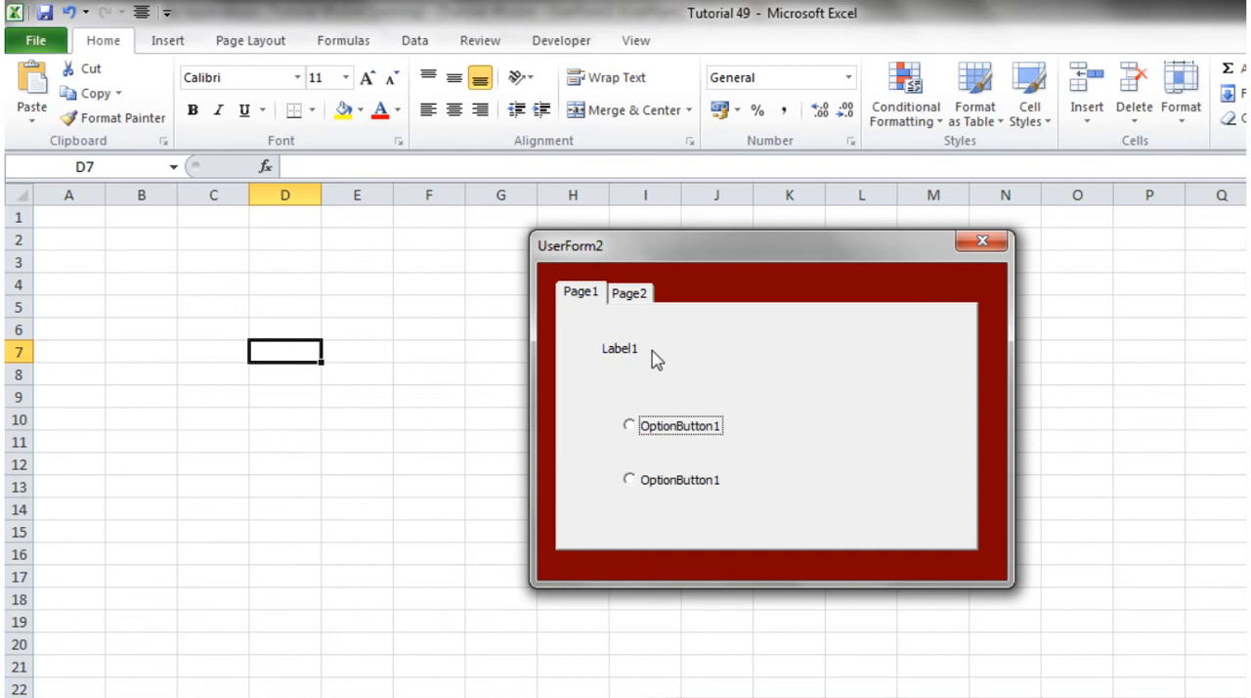
- Try Page2 and Page1 of the running UserForm2, then close it
click(628, 292)
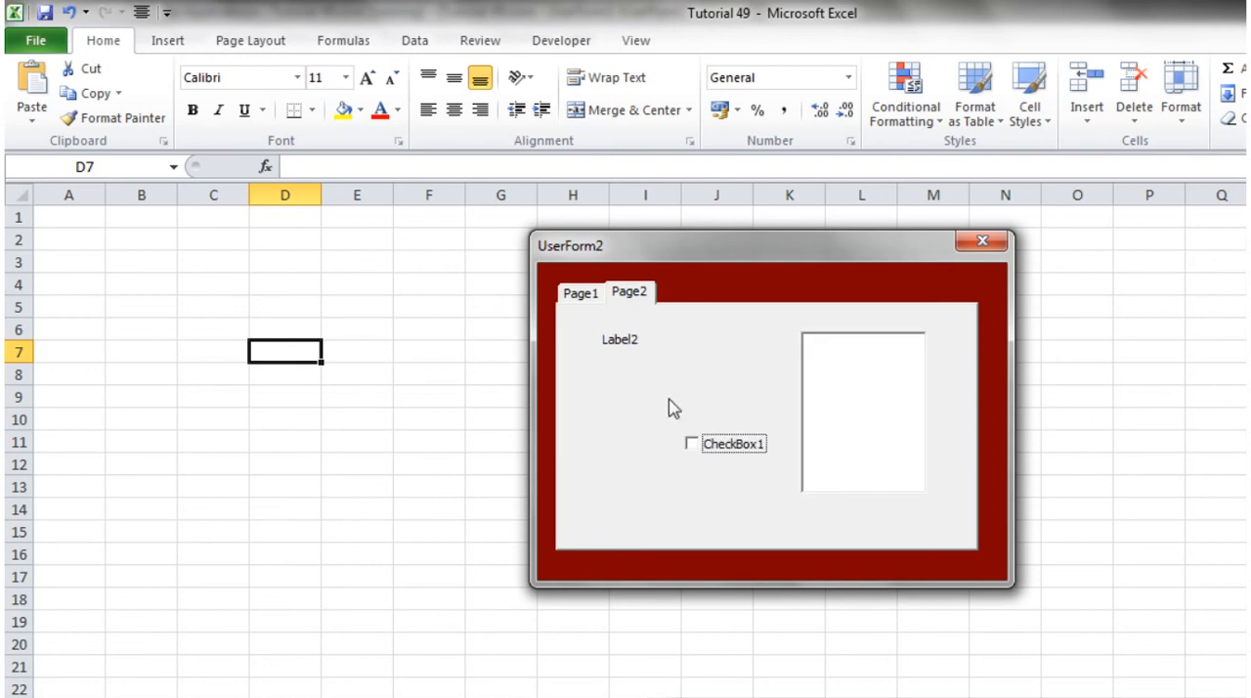
click(691, 443)
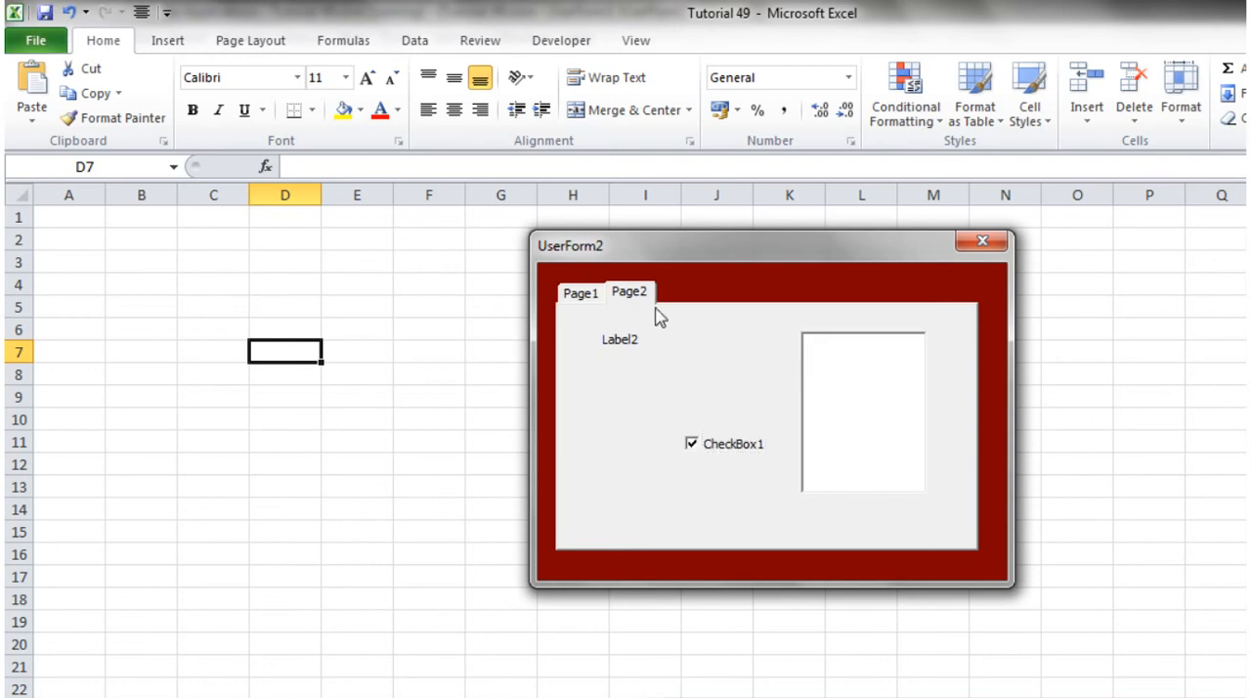
click(580, 293)
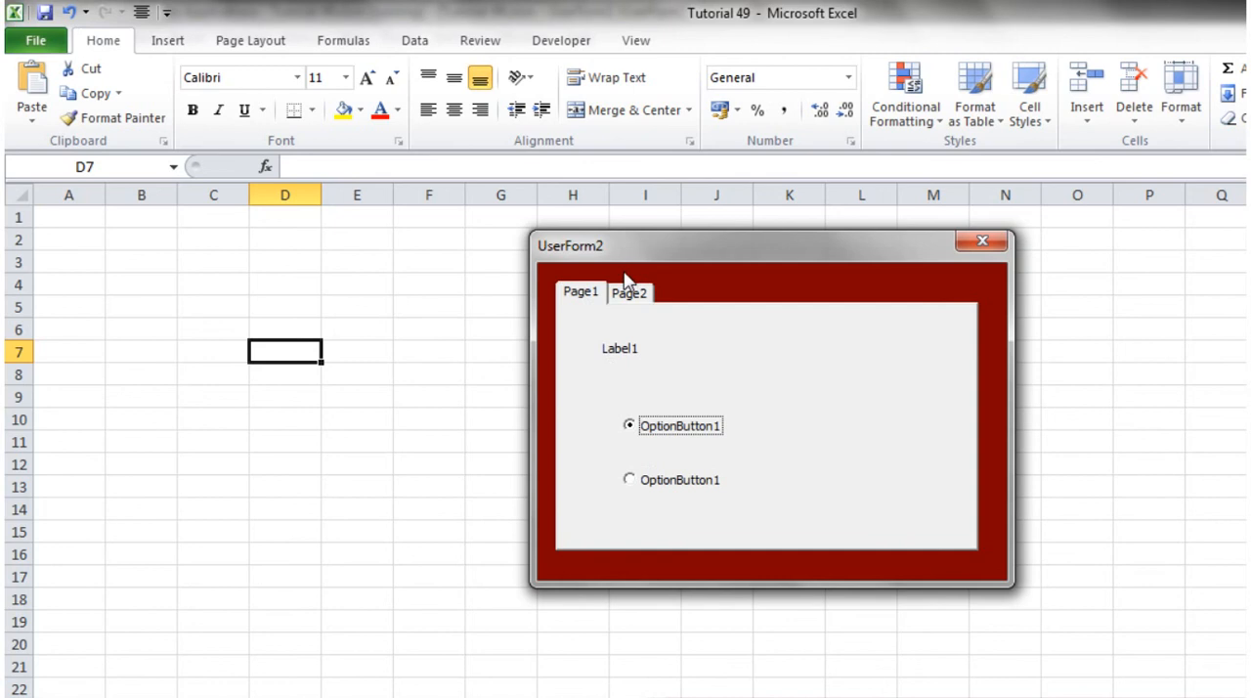
click(629, 291)
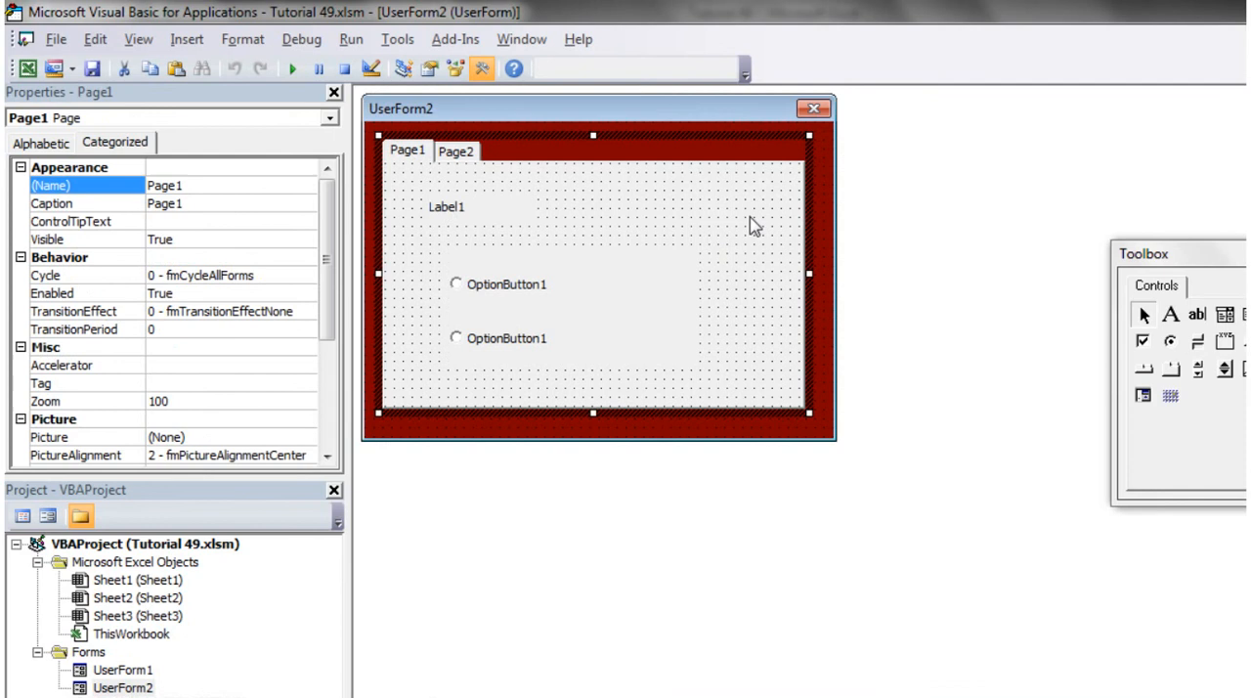
mouse_move(669, 176)
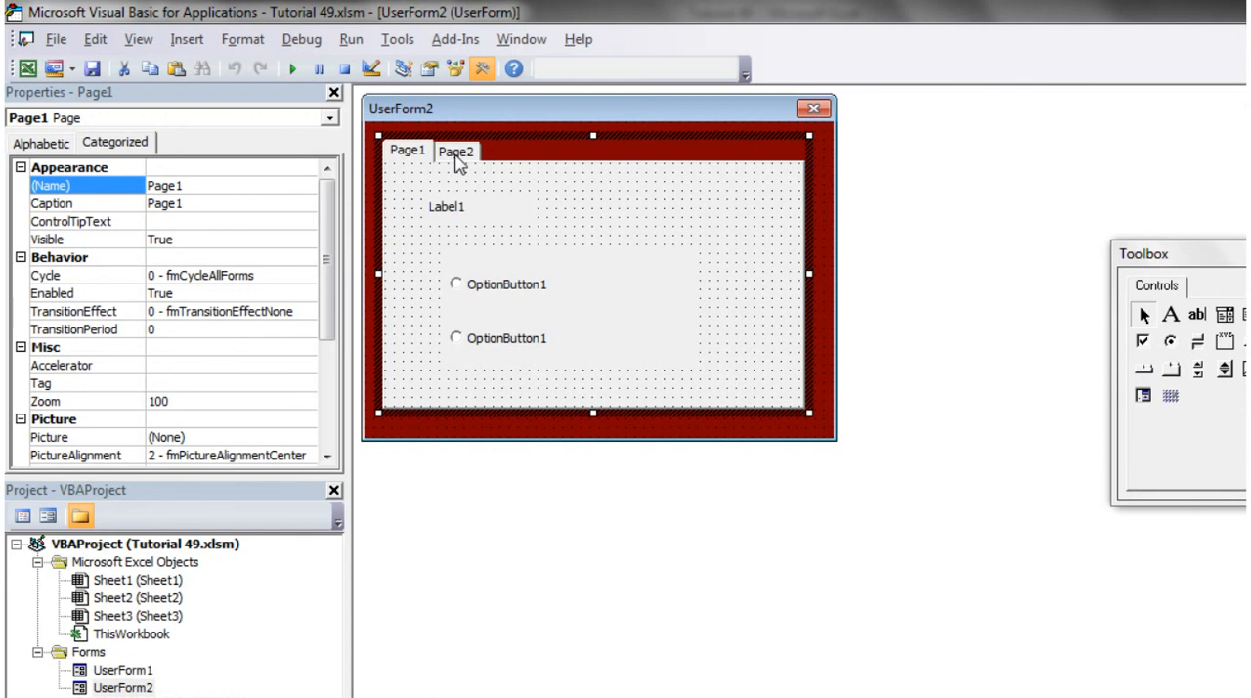
- Add a new page to the MultiPage from the tab's right-click menu
click(456, 150)
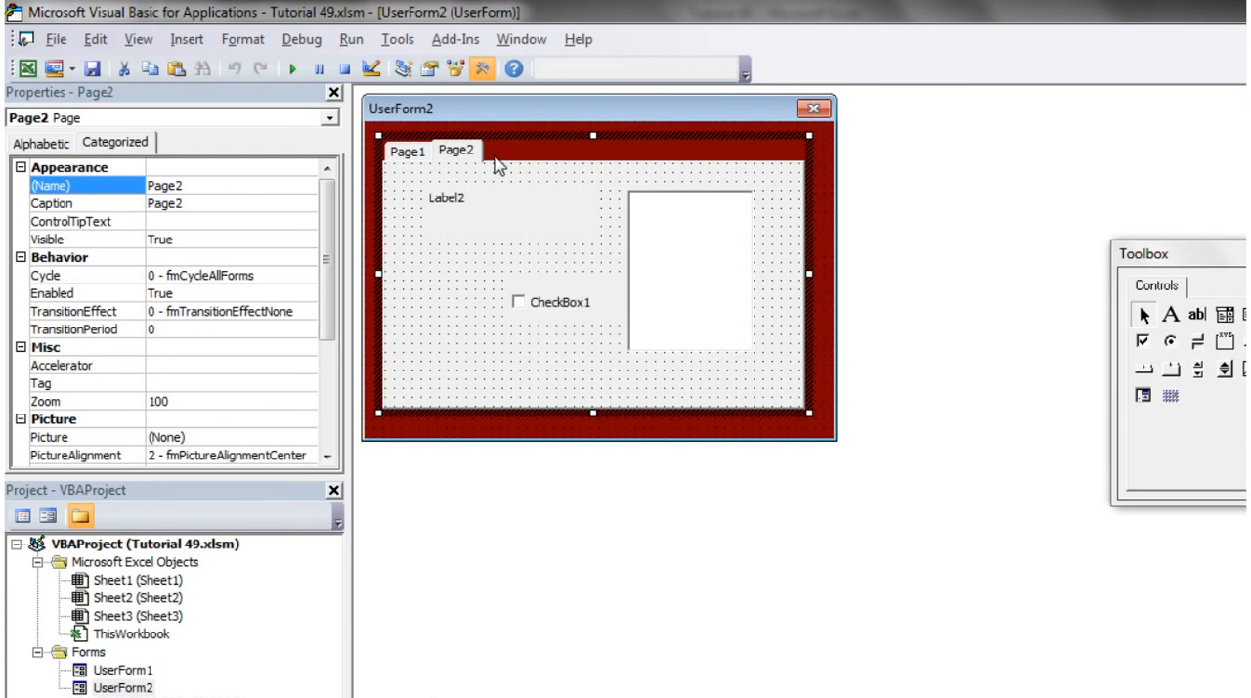
click(406, 150)
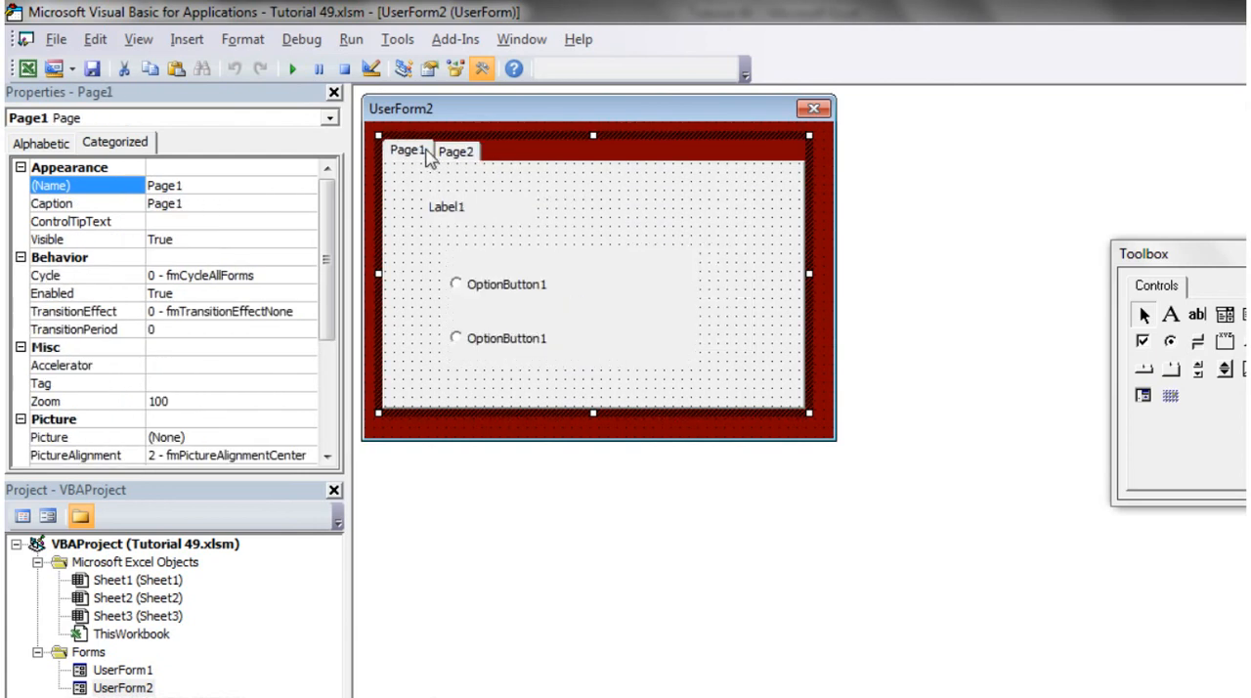
right_click(456, 151)
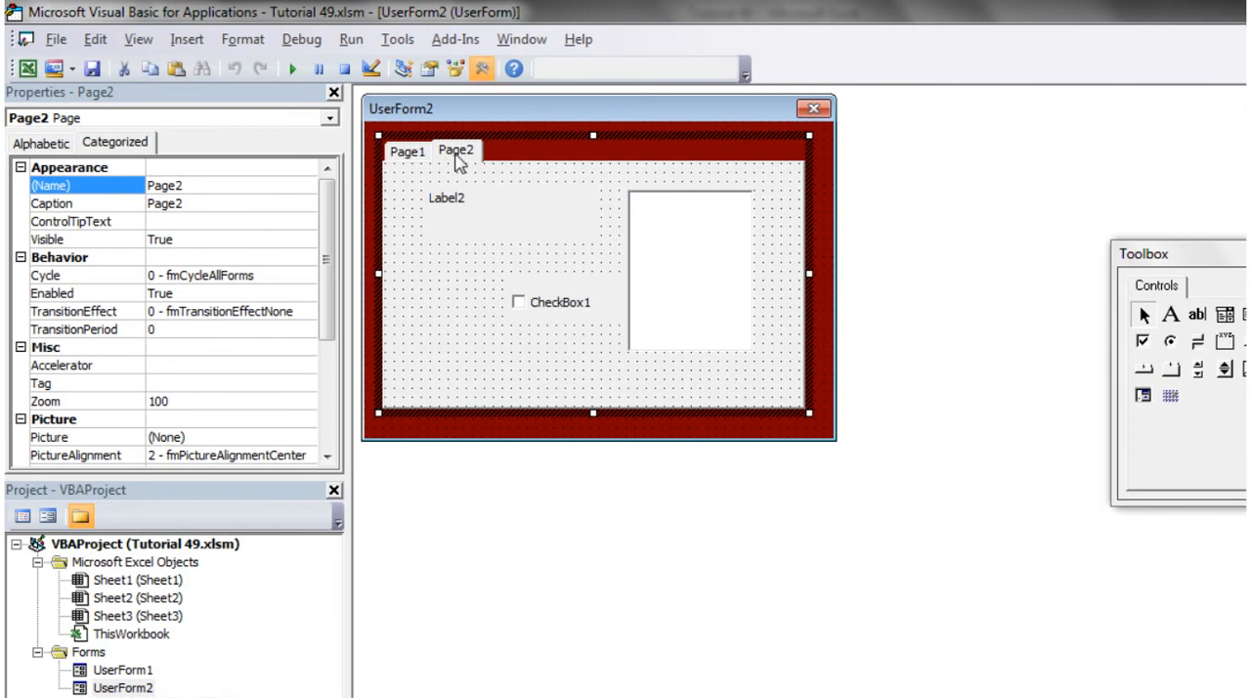
right_click(601, 225)
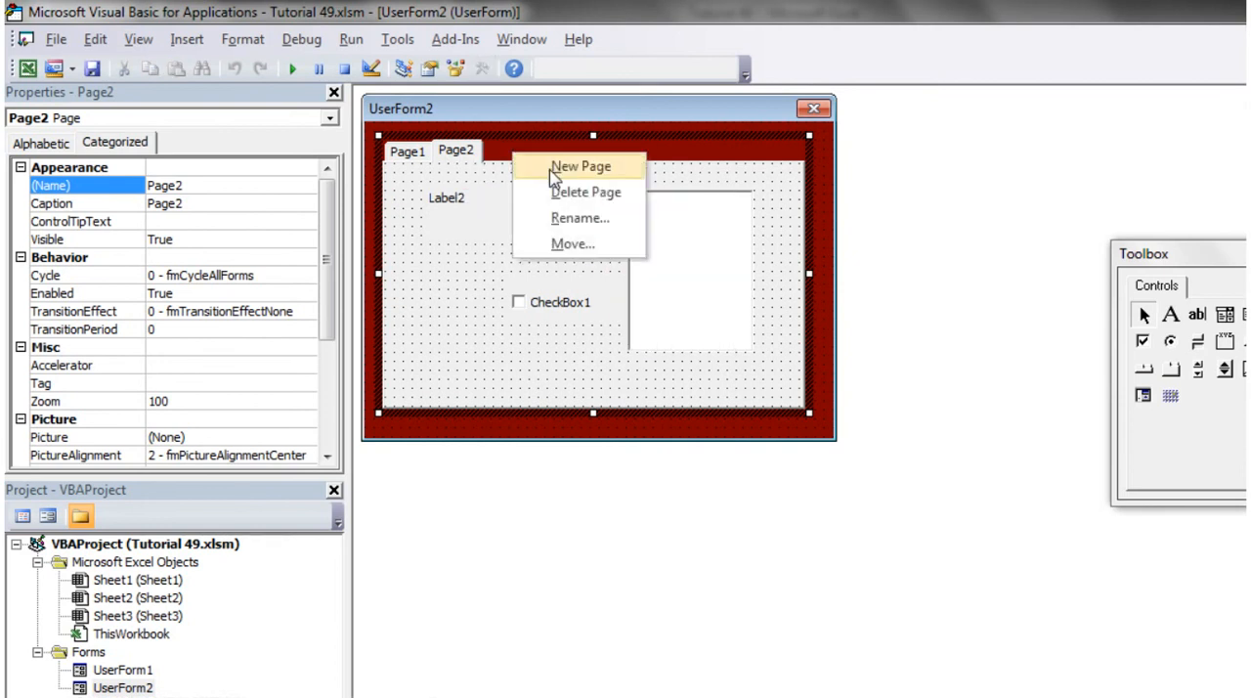
click(581, 165)
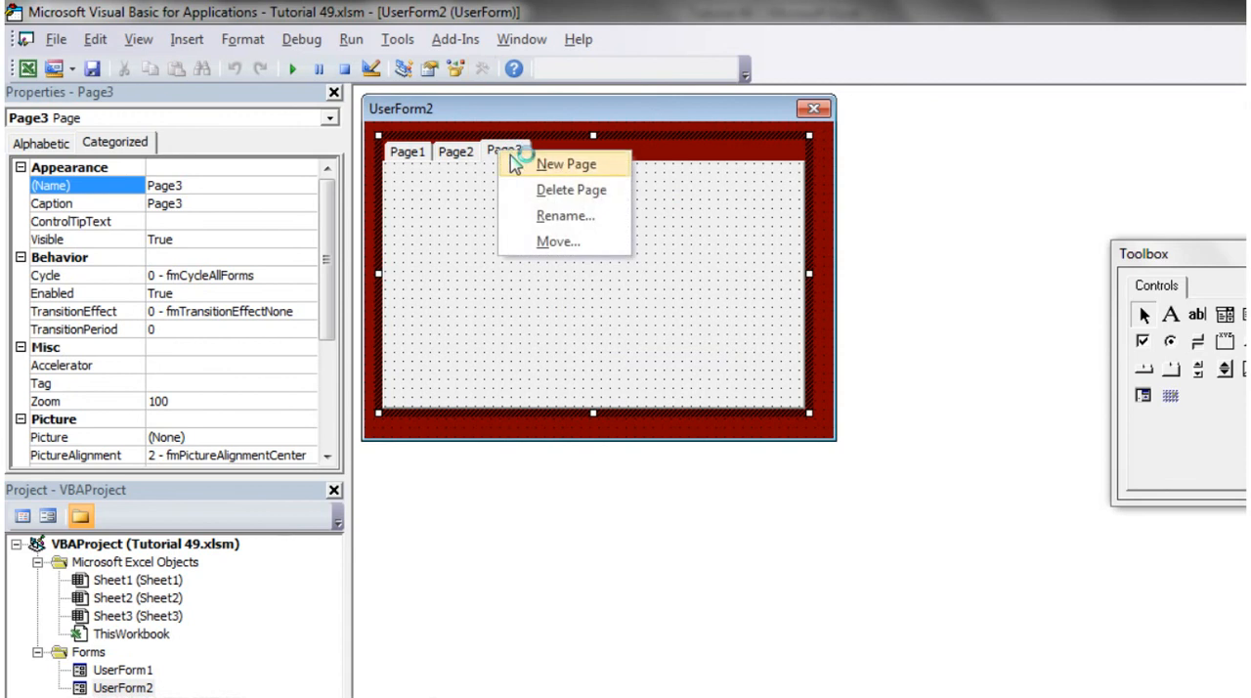
- Rename the new page 'The Third Page', then remove it and open the page order list
click(565, 215)
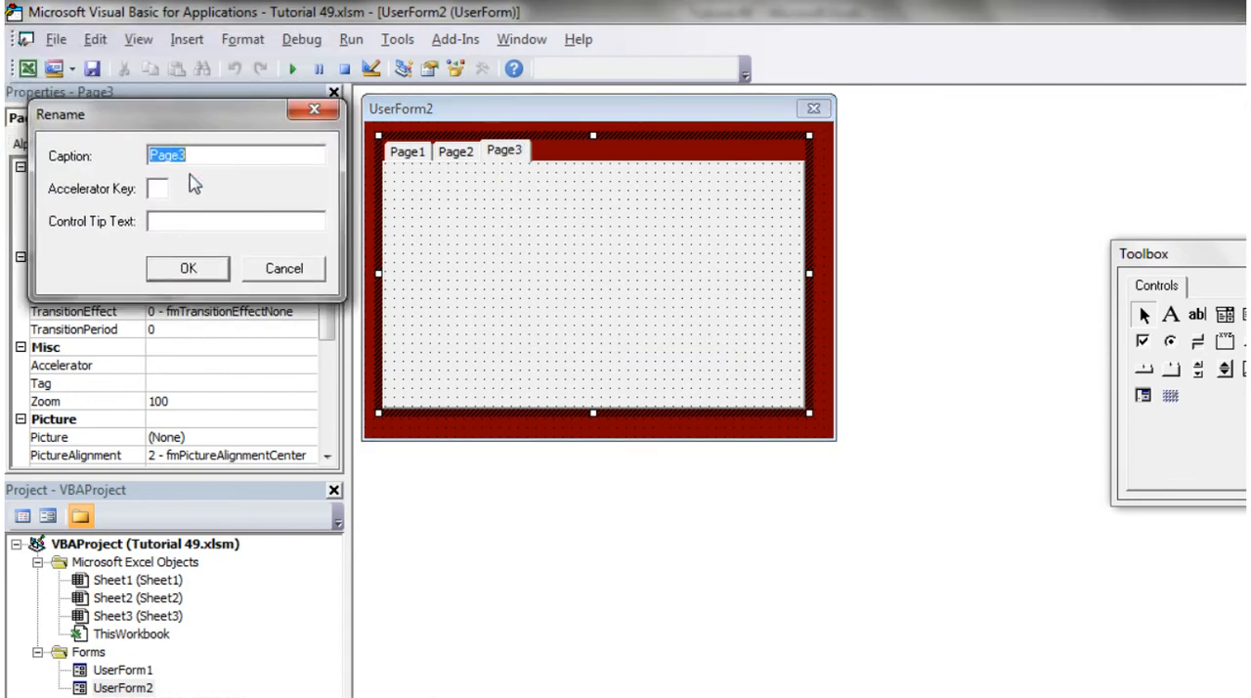
text(The Third)
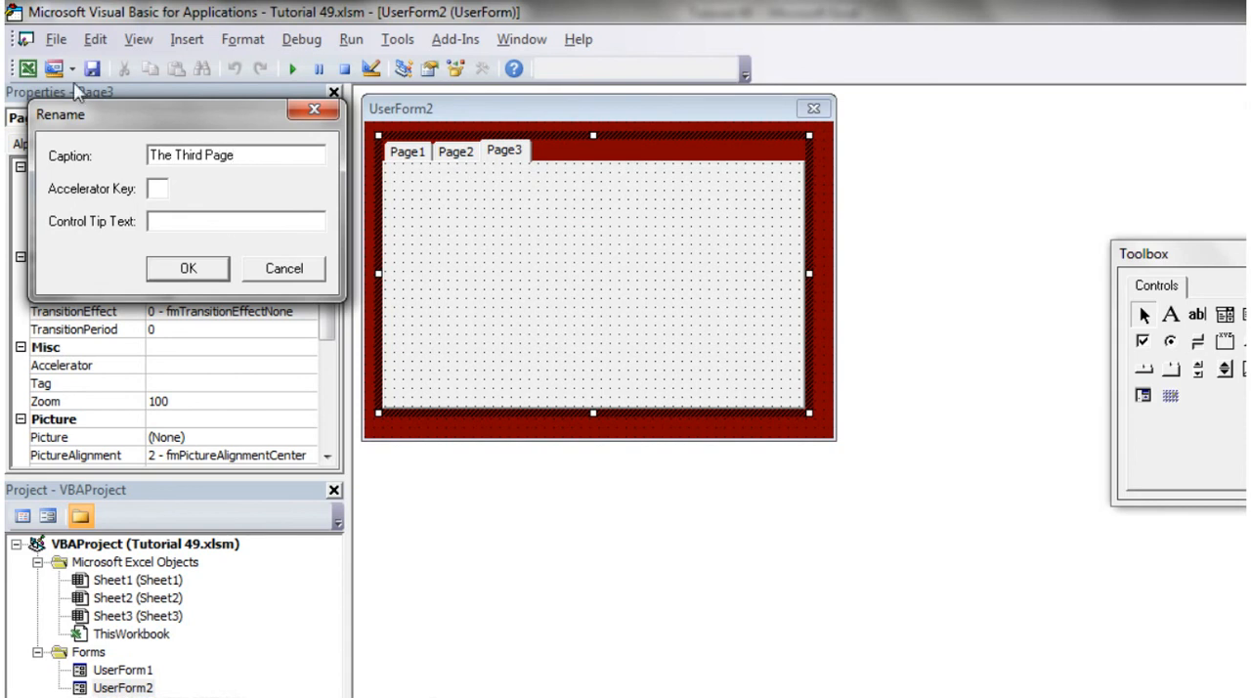
click(188, 268)
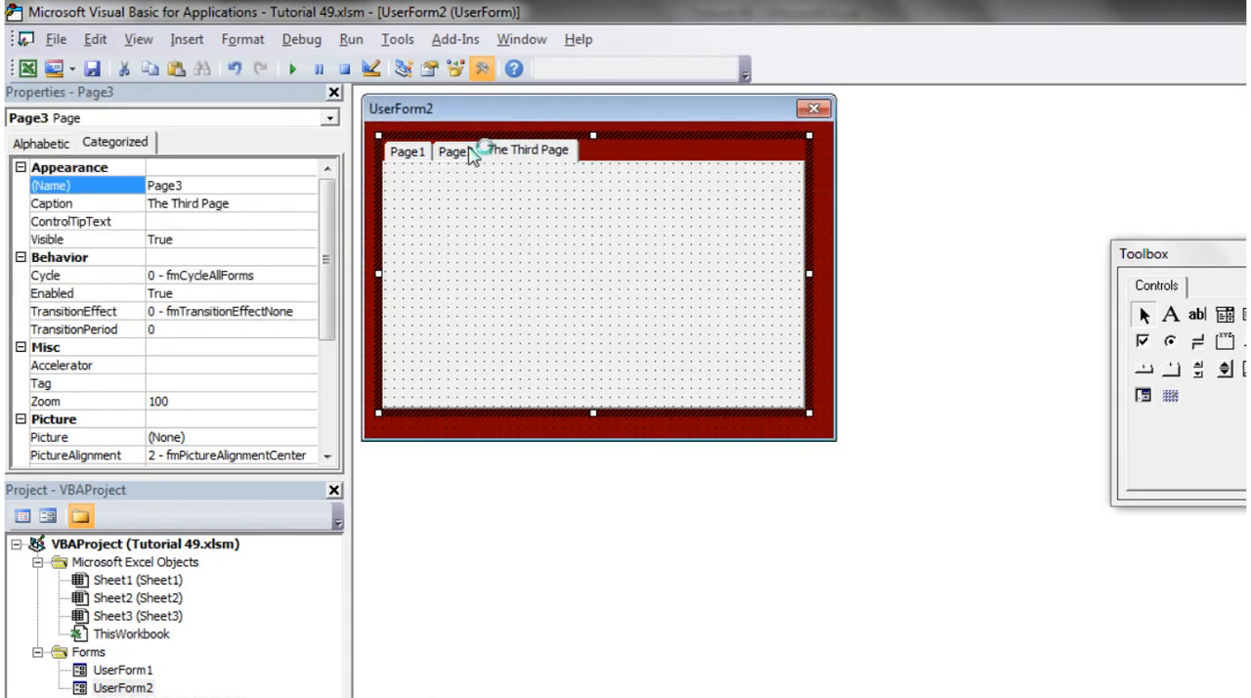
click(451, 151)
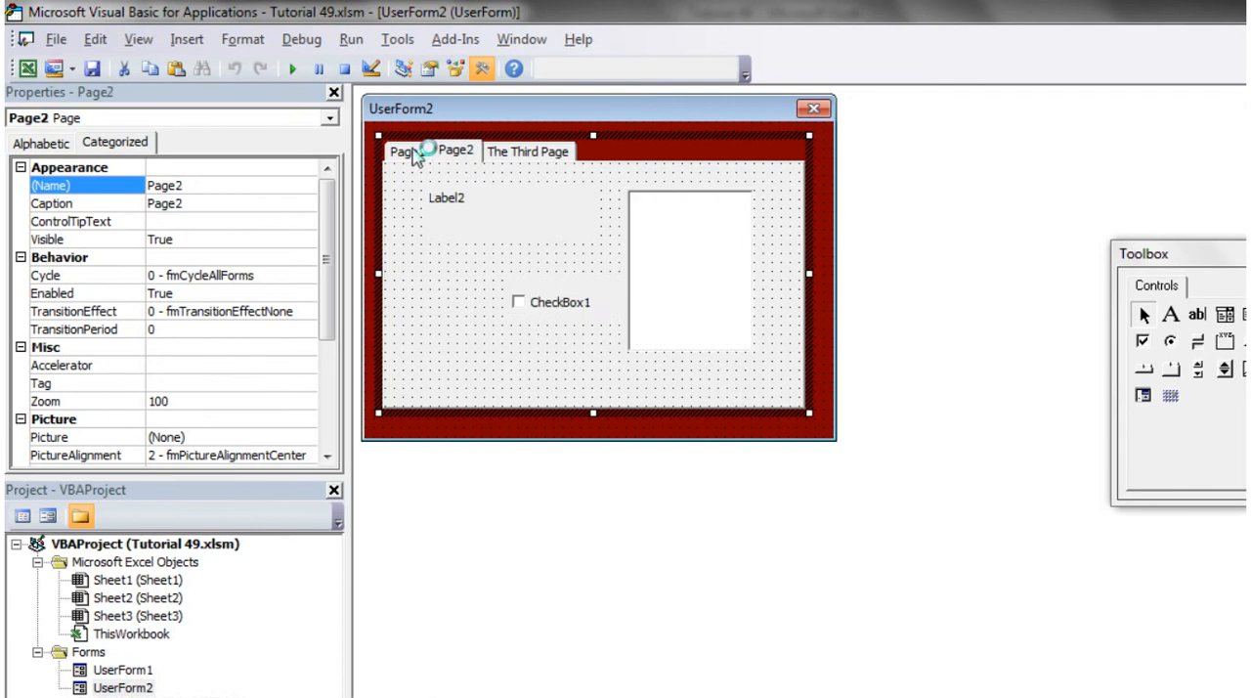
click(528, 150)
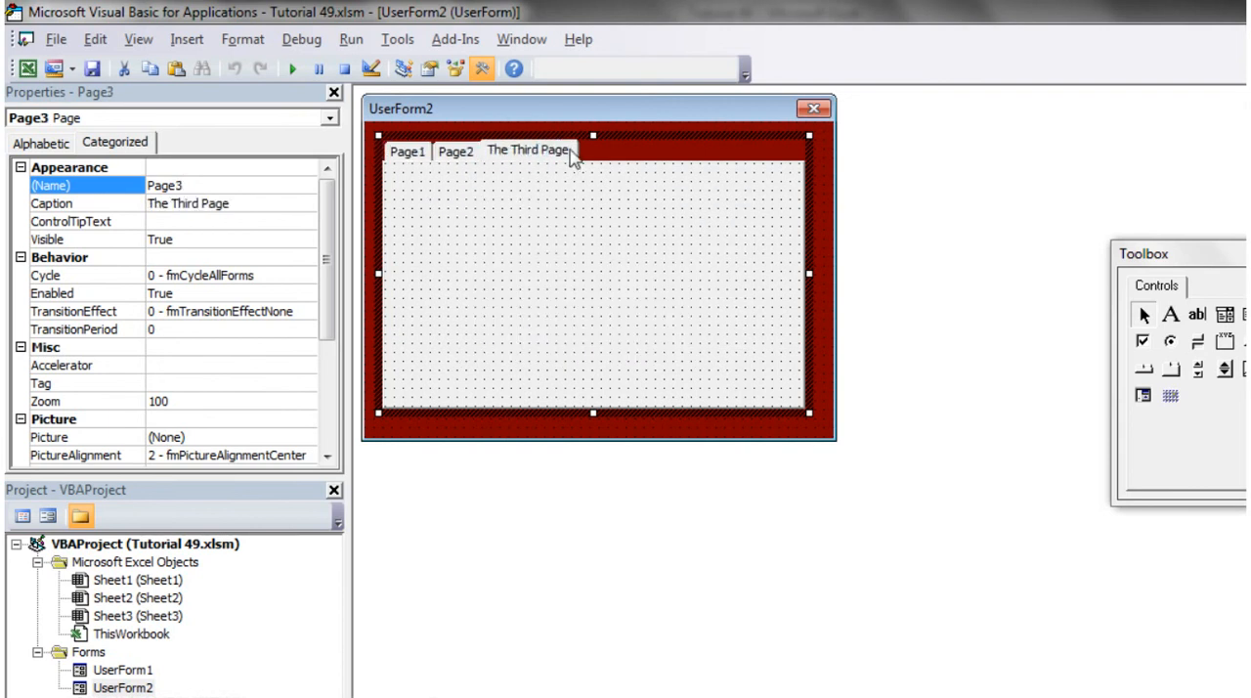
click(455, 150)
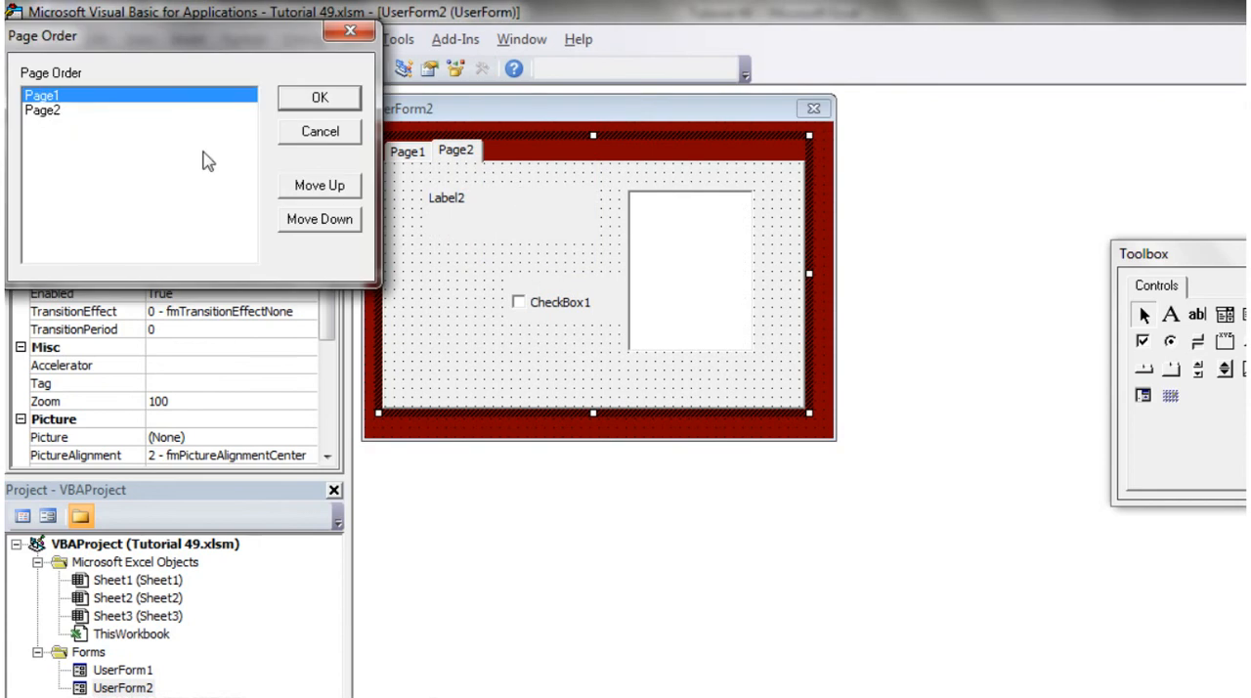
- Cancel the Page Order dialog and flip between the Page2 and Page1 tabs, ending on Page1
click(319, 184)
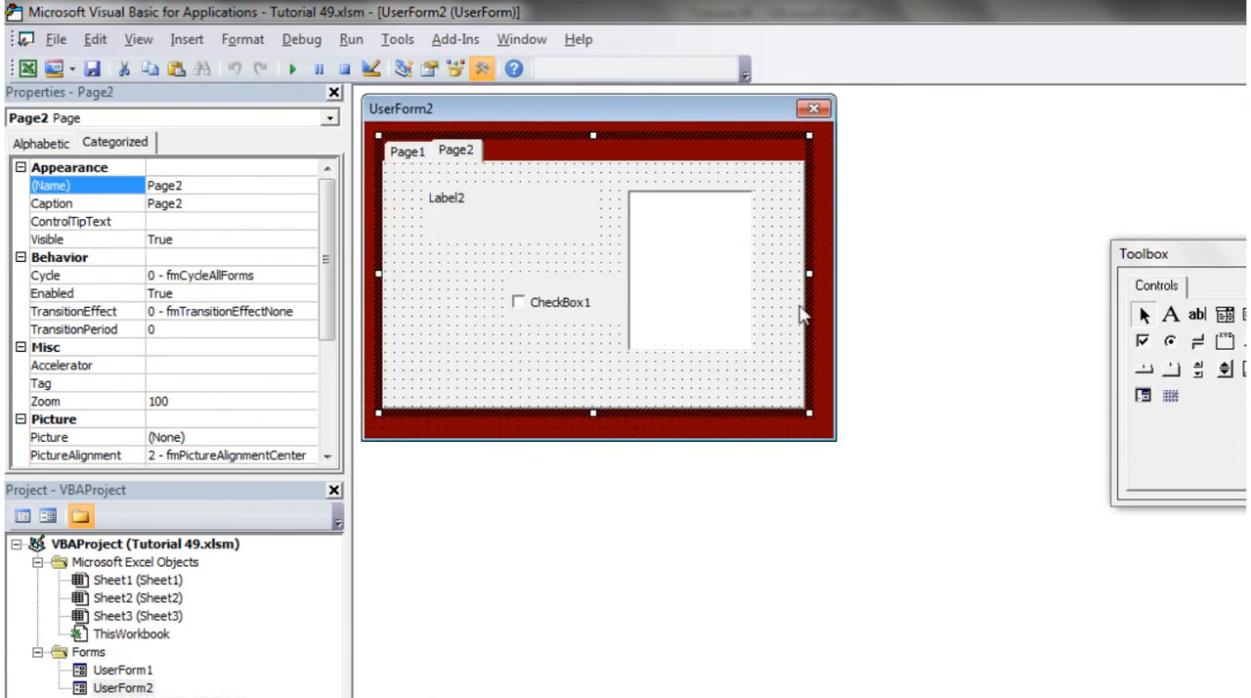
click(404, 151)
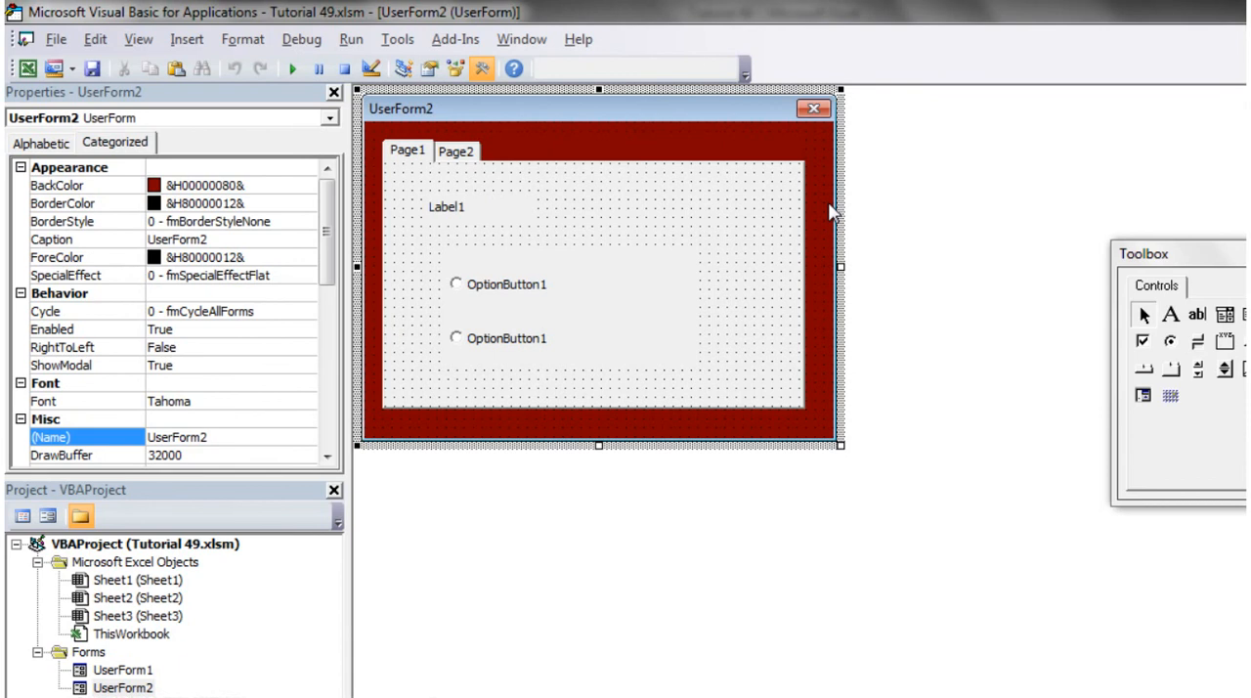
click(456, 150)
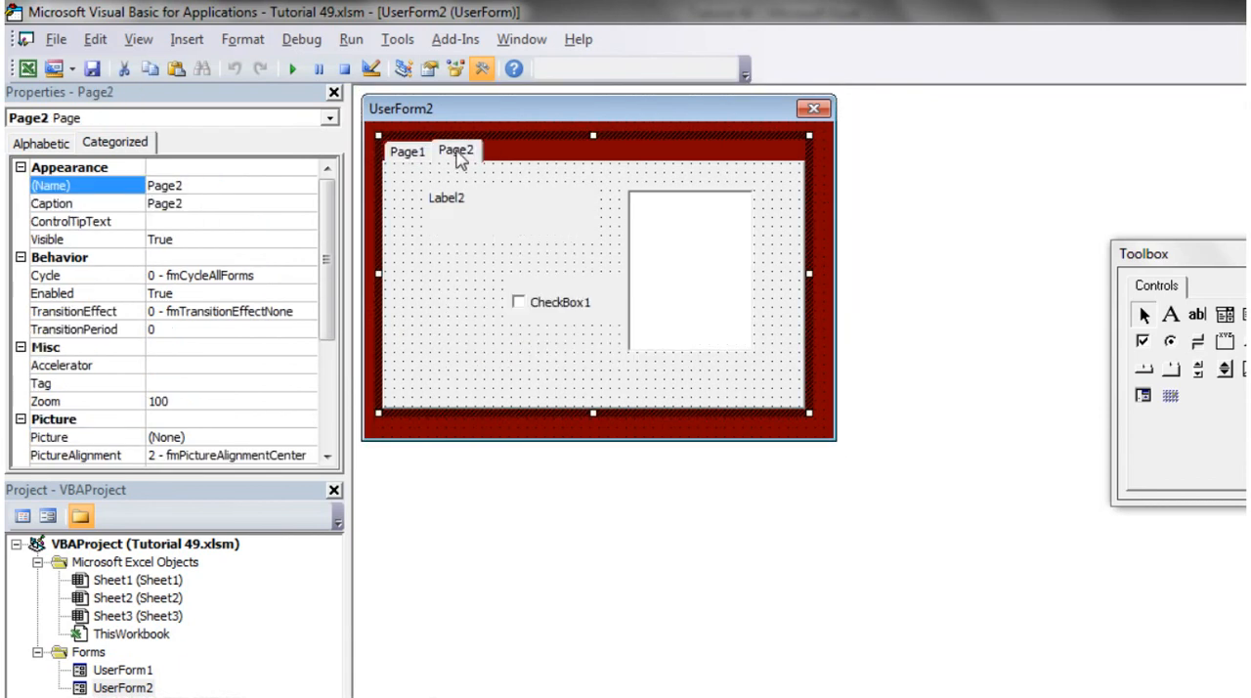
click(407, 150)
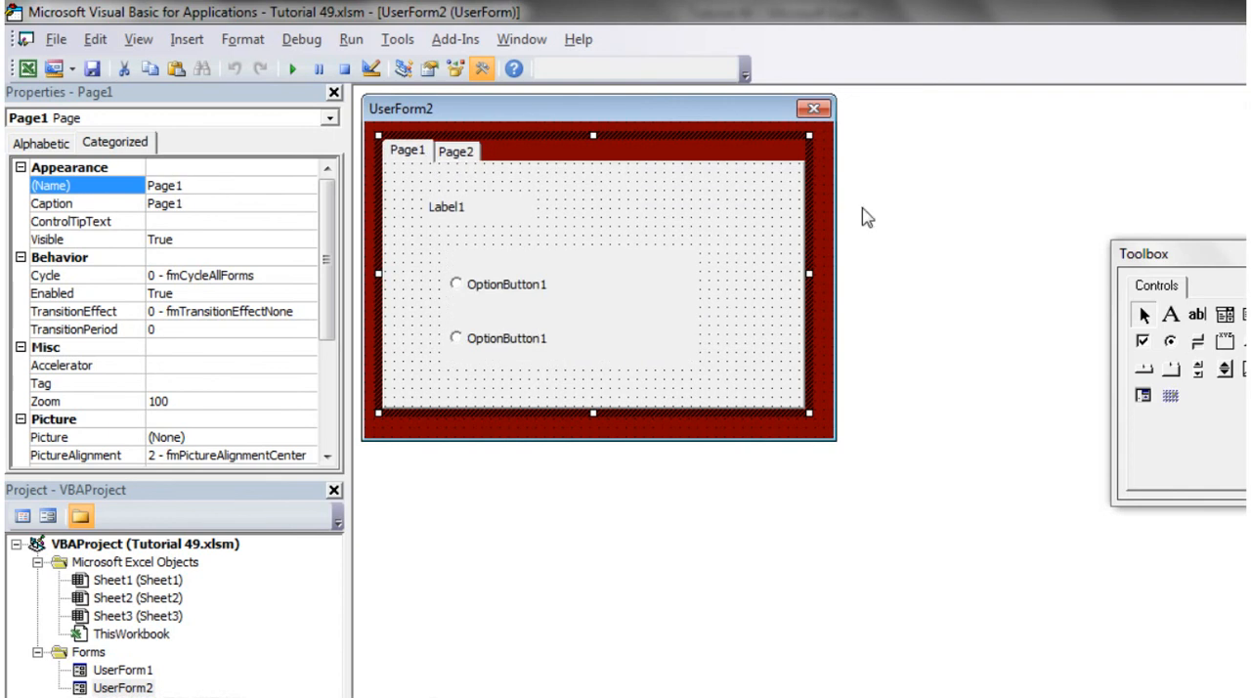